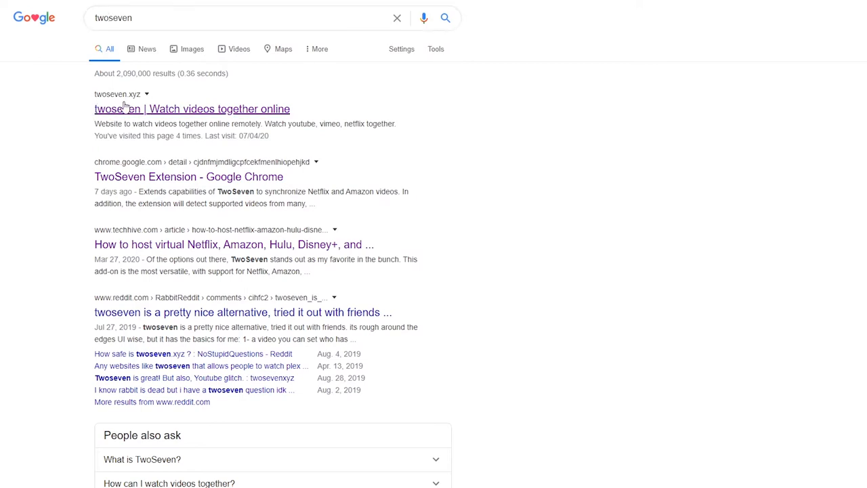
# Open twoseven.xyz from Google results and create a private room for just yourself.
pyautogui.click(191, 109)
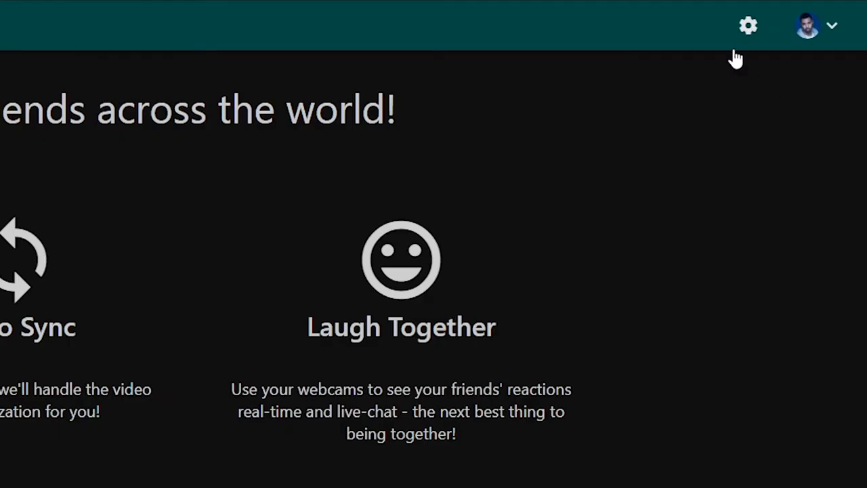
pyautogui.click(832, 26)
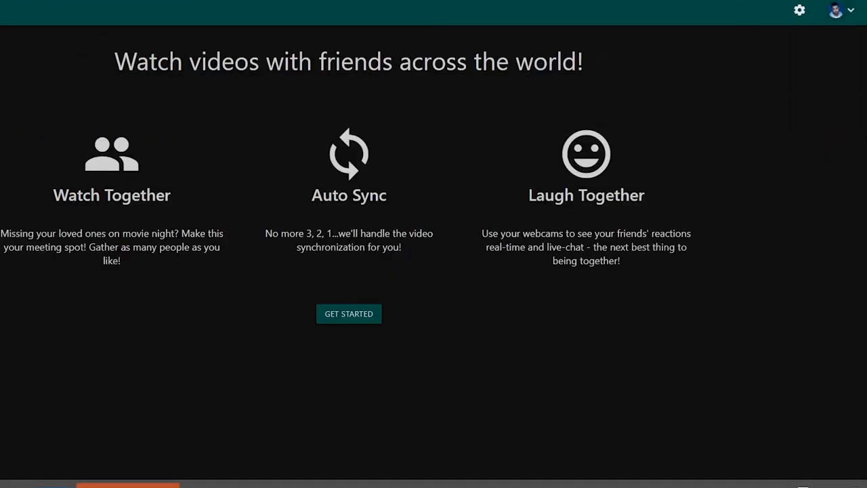
pyautogui.click(349, 313)
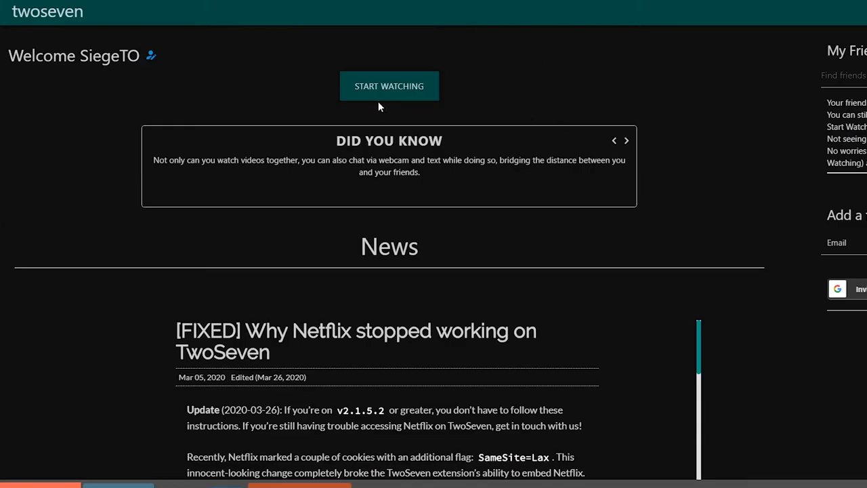
pyautogui.click(388, 85)
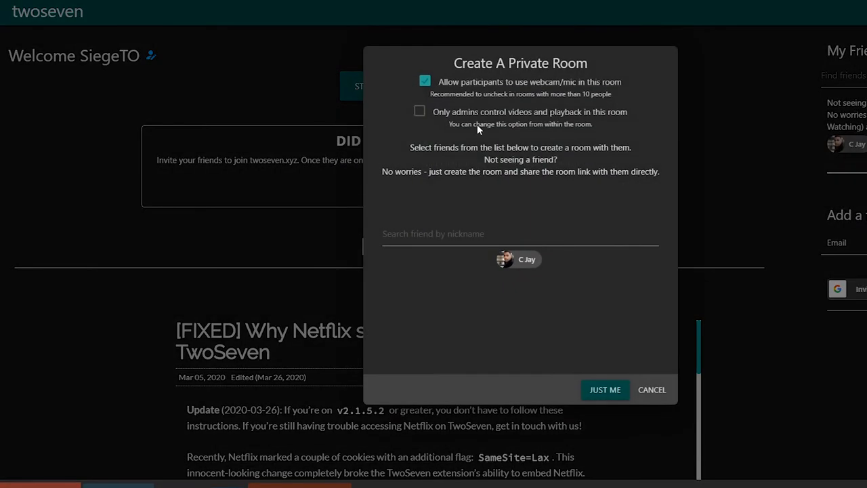
pyautogui.click(603, 389)
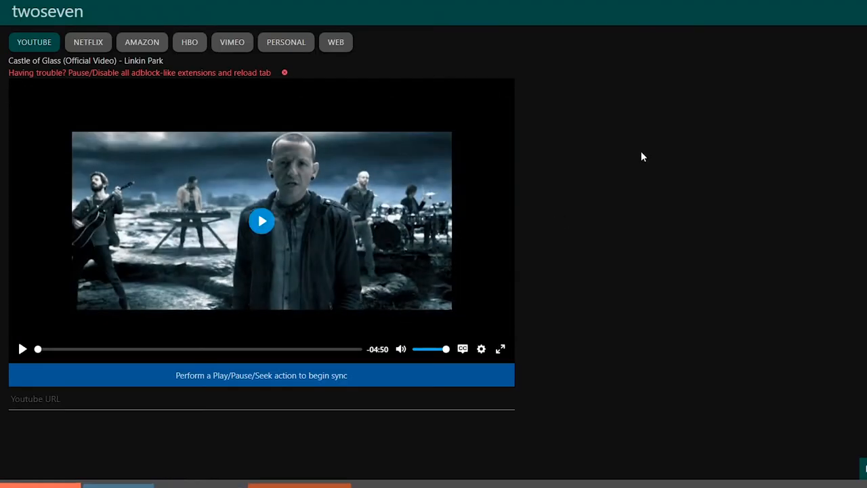
pyautogui.moveTo(34, 42)
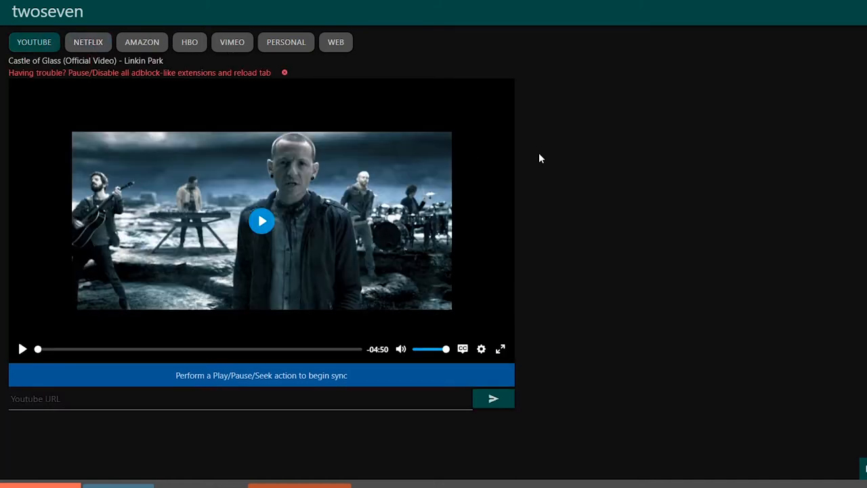
pyautogui.moveTo(570, 177)
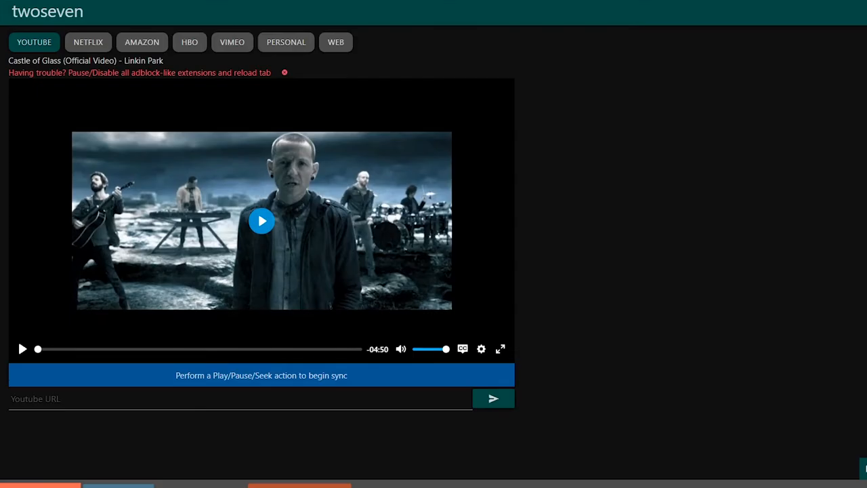
# Select the VIMEO tab above the player.
pyautogui.click(231, 42)
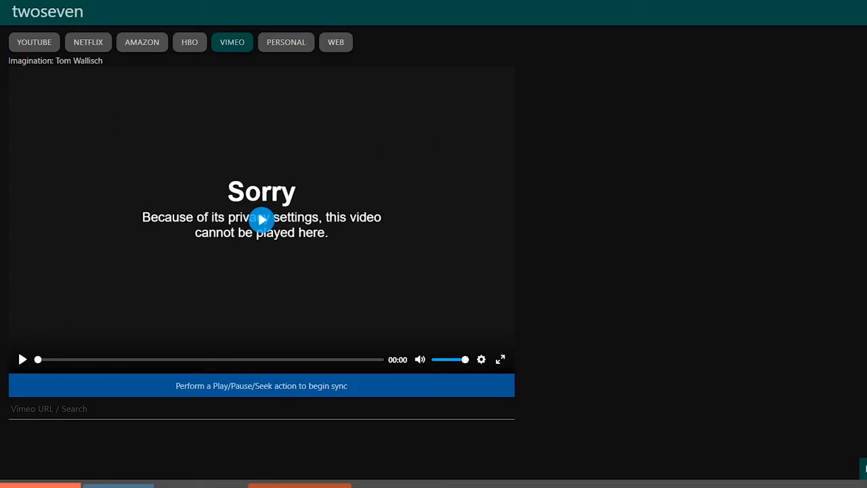
pyautogui.write('https://vimeo.com/200497360')
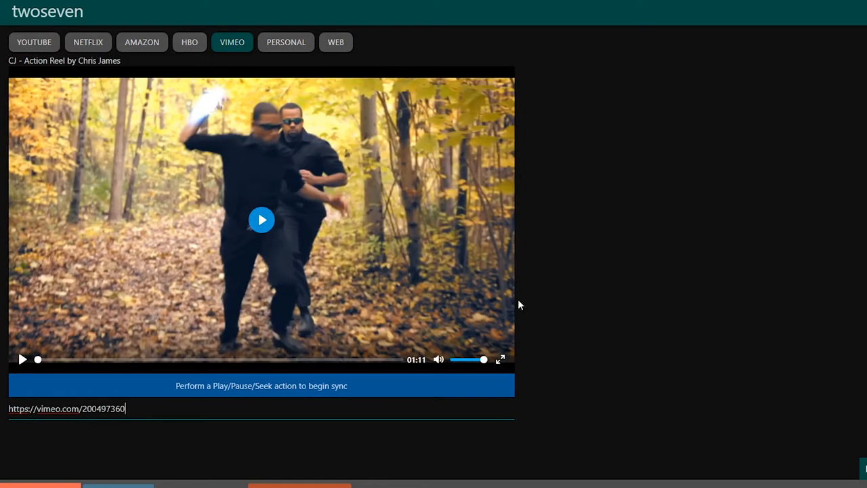
pyautogui.click(645, 21)
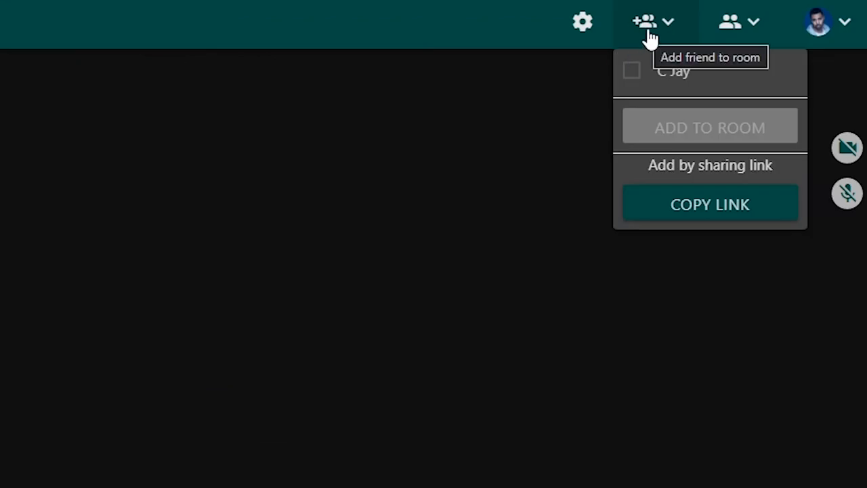
pyautogui.moveTo(673, 52)
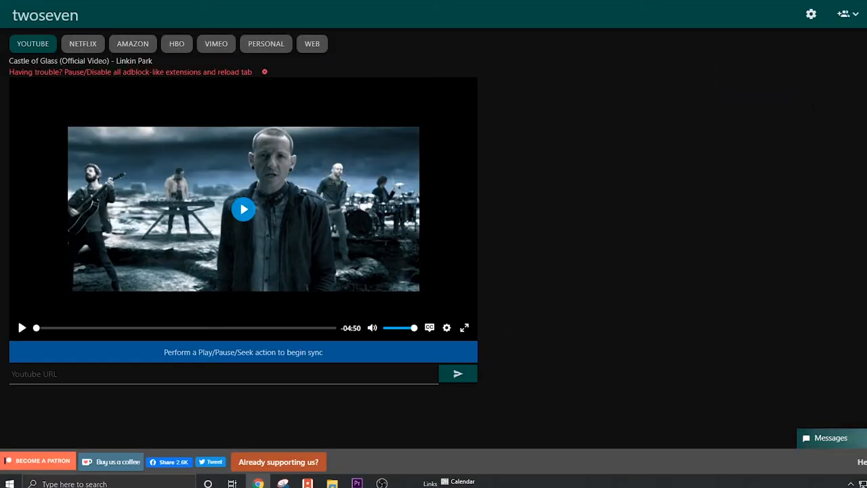
# Return to the VIMEO tab showing the Chris James action reel.
pyautogui.click(216, 44)
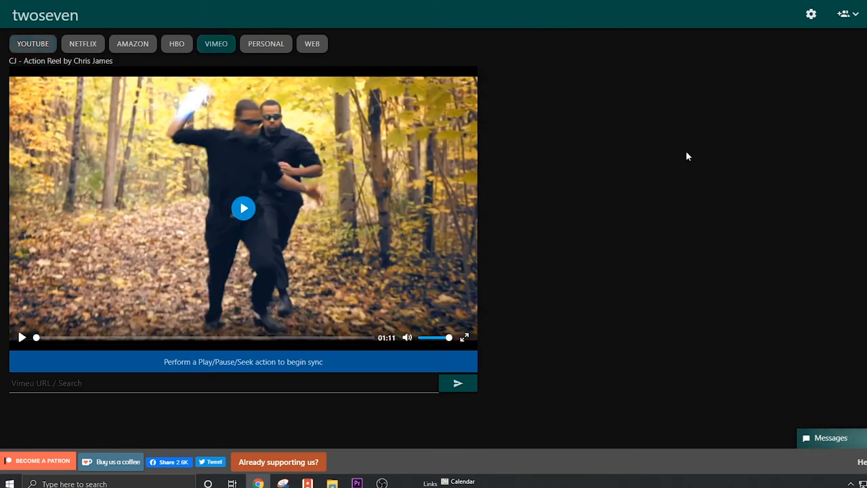
pyautogui.moveTo(277, 273)
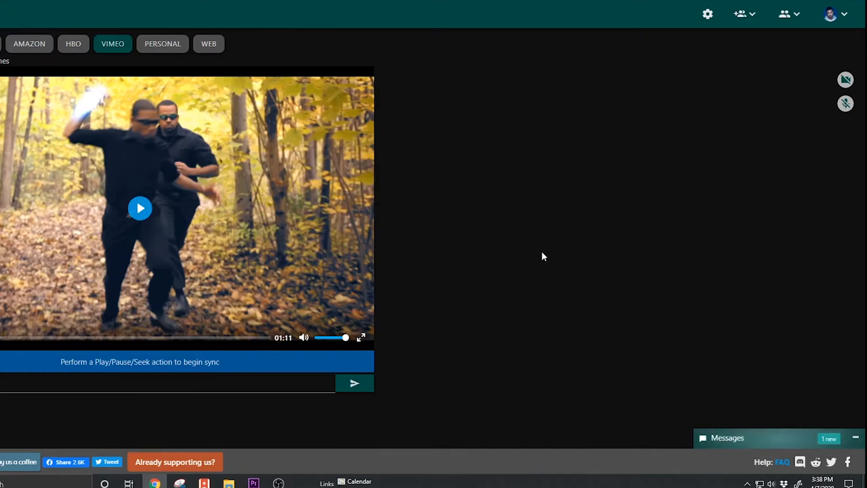
# Send 'Hello' in the room chat and await the friend's reply and webcam.
pyautogui.click(727, 437)
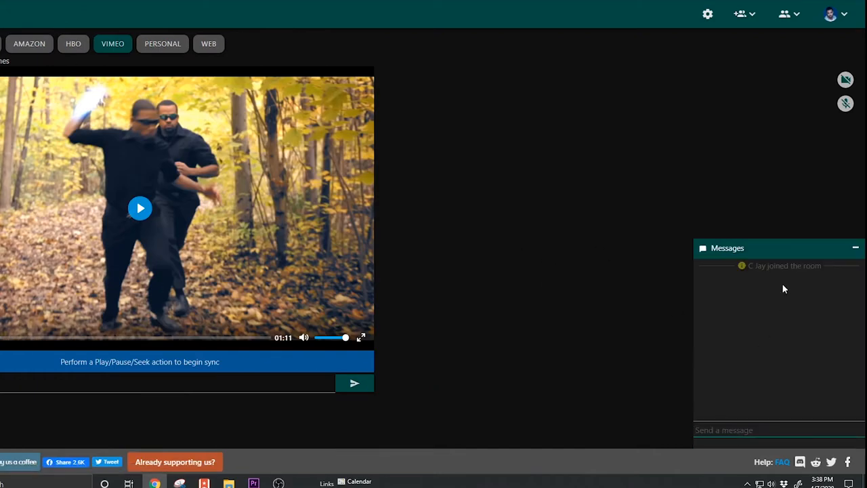
pyautogui.write('Hel')
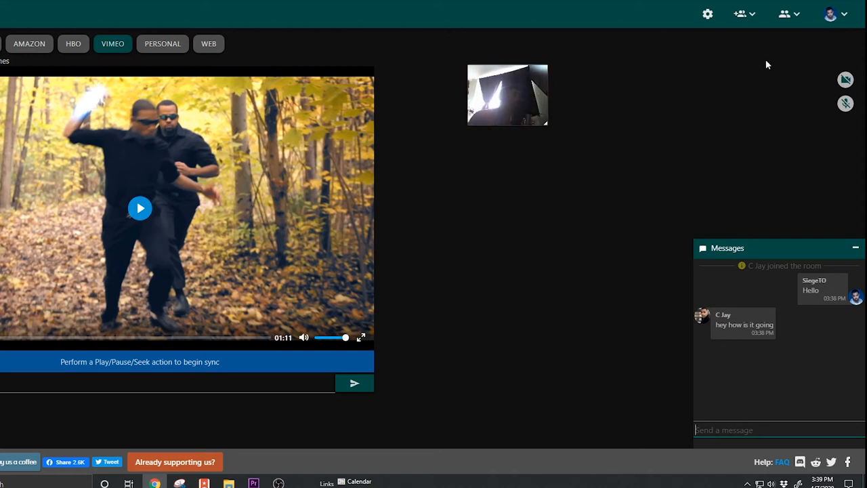
pyautogui.moveTo(179, 408)
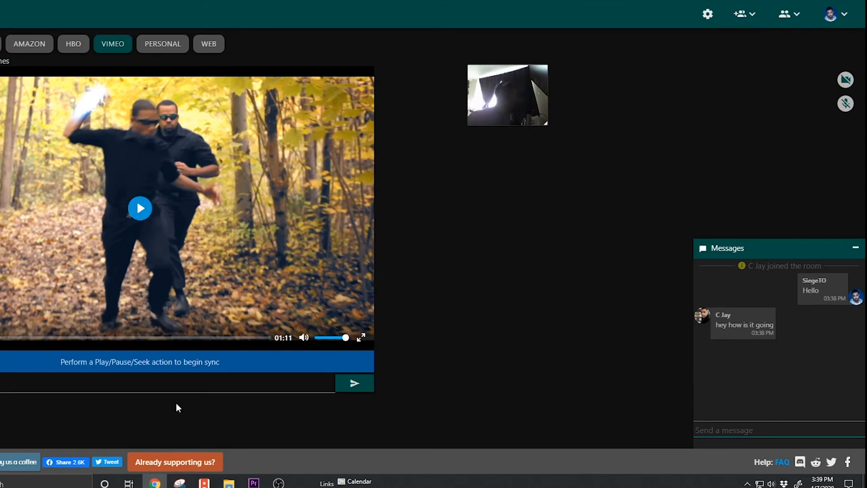
pyautogui.click(361, 337)
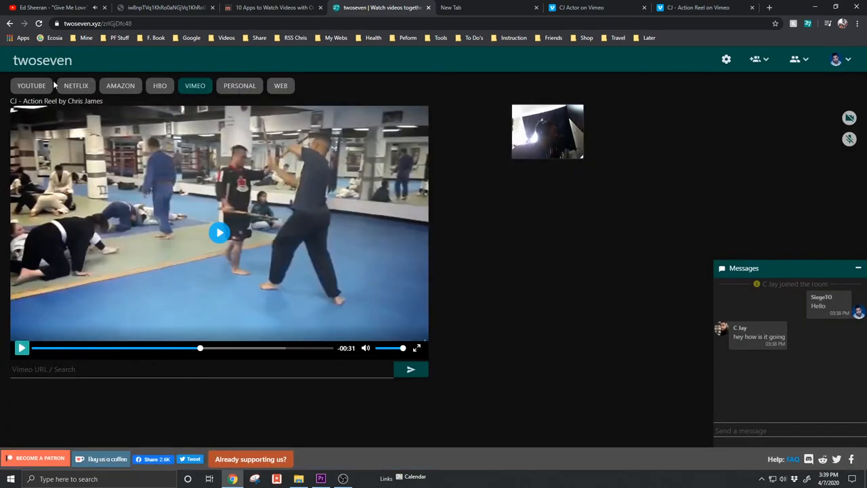
pyautogui.click(727, 59)
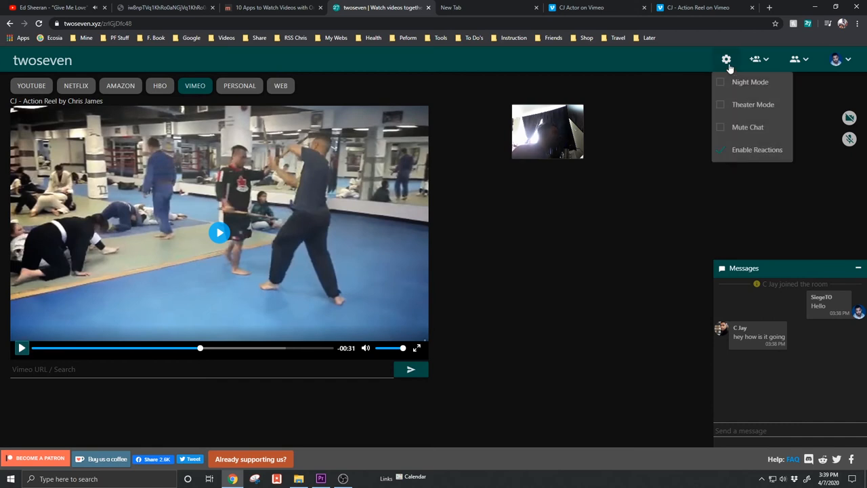
pyautogui.click(720, 81)
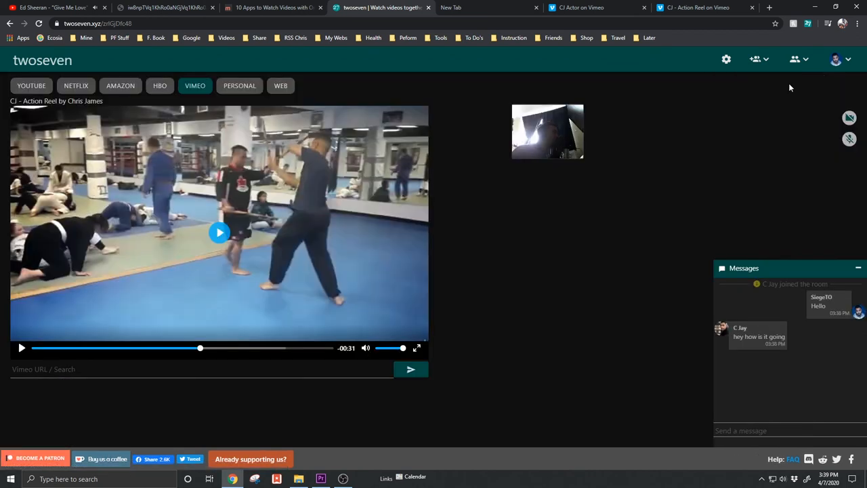
pyautogui.moveTo(796, 95)
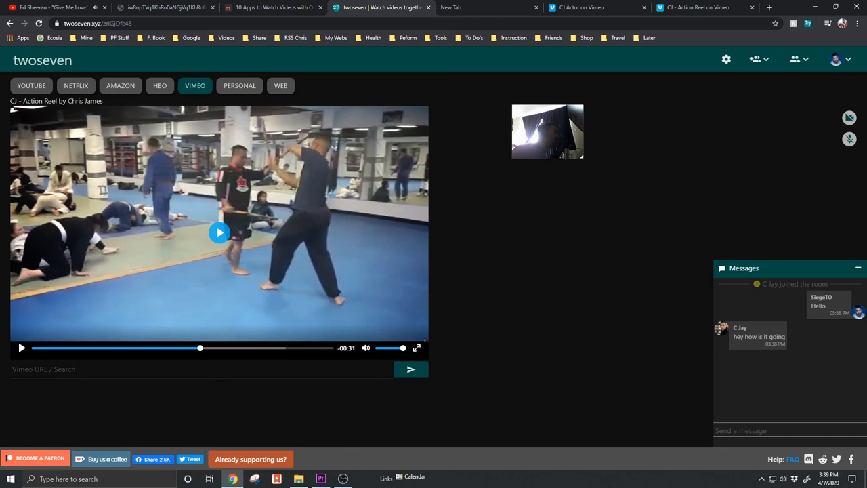
pyautogui.click(798, 59)
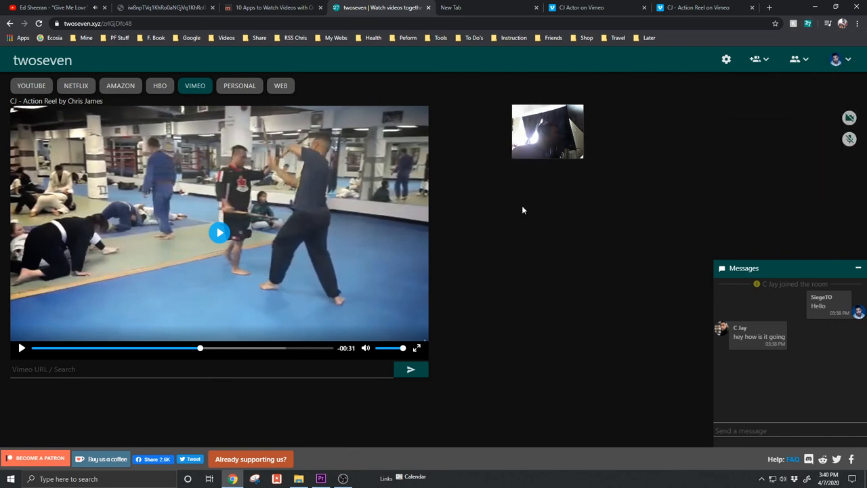
pyautogui.click(31, 85)
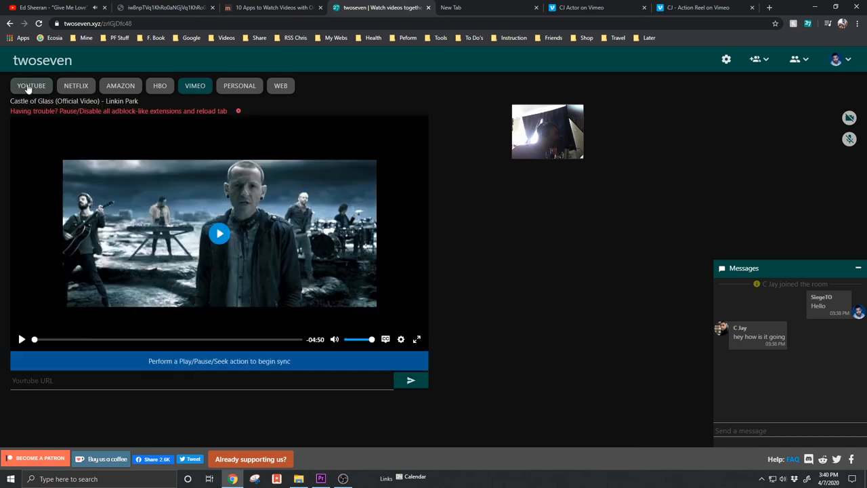
pyautogui.click(195, 85)
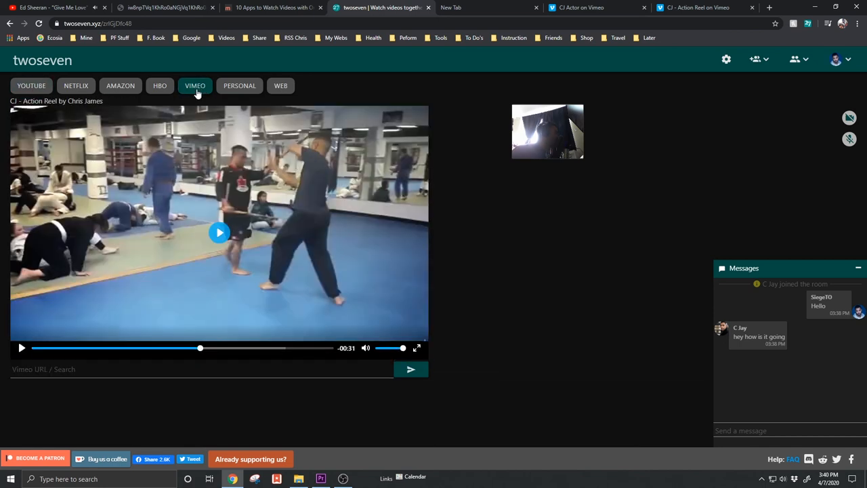